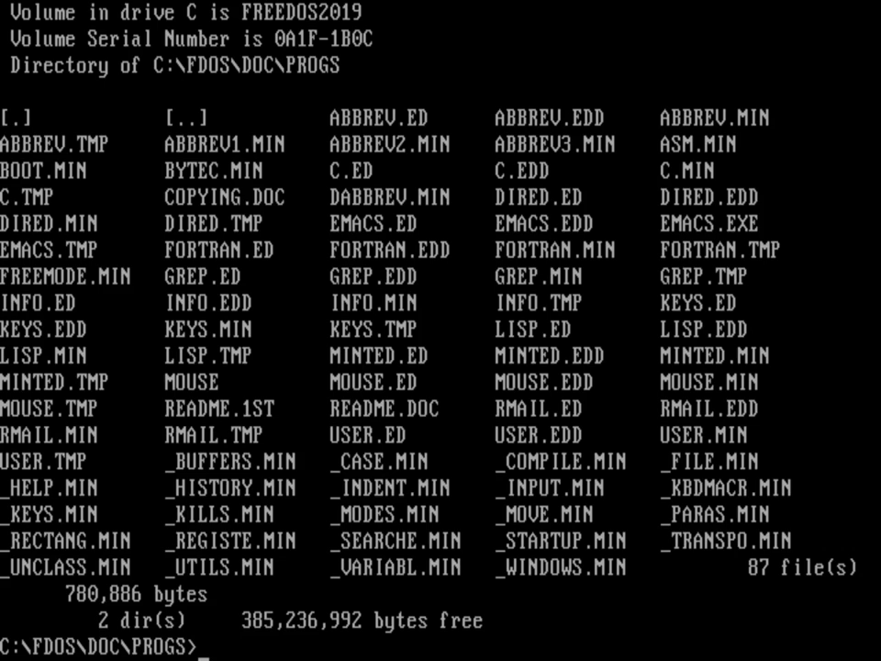
List the .exe files in the PROGS folder, then launch Freemacs with the emacs command.
type("dir *.exe")
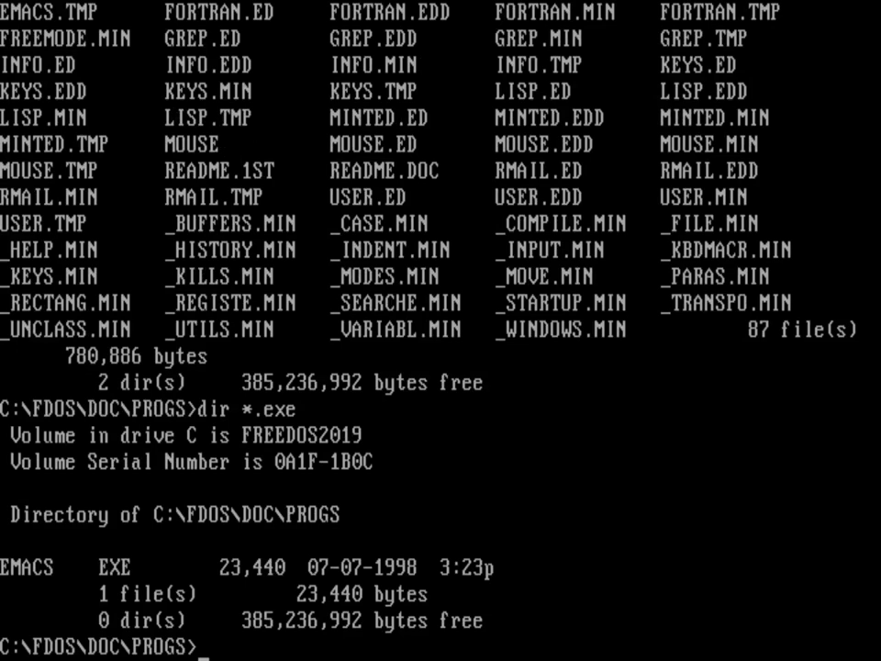
type("emacs")
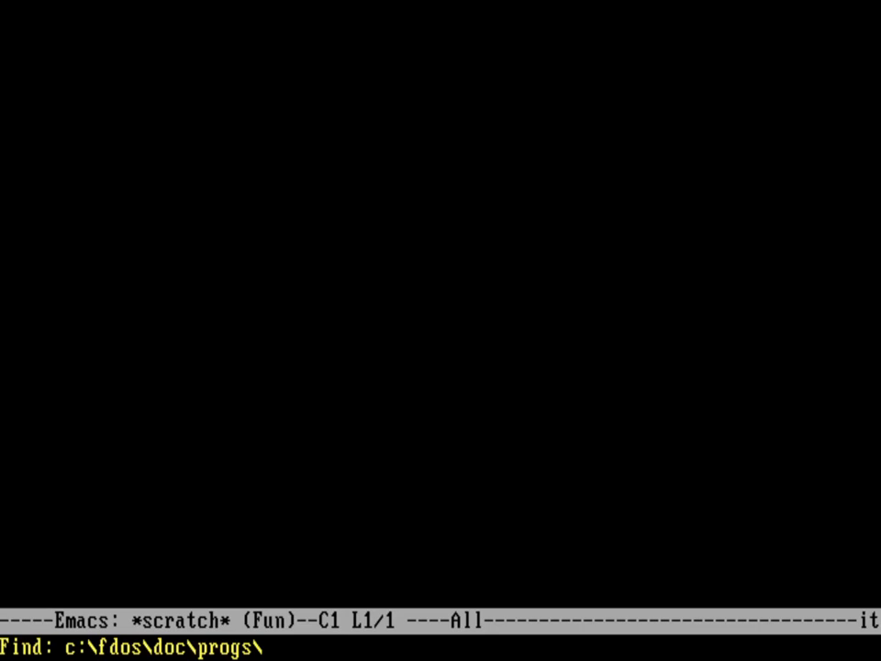
Create a new empty file test.c via find-file, opening it in C mode.
type("test")
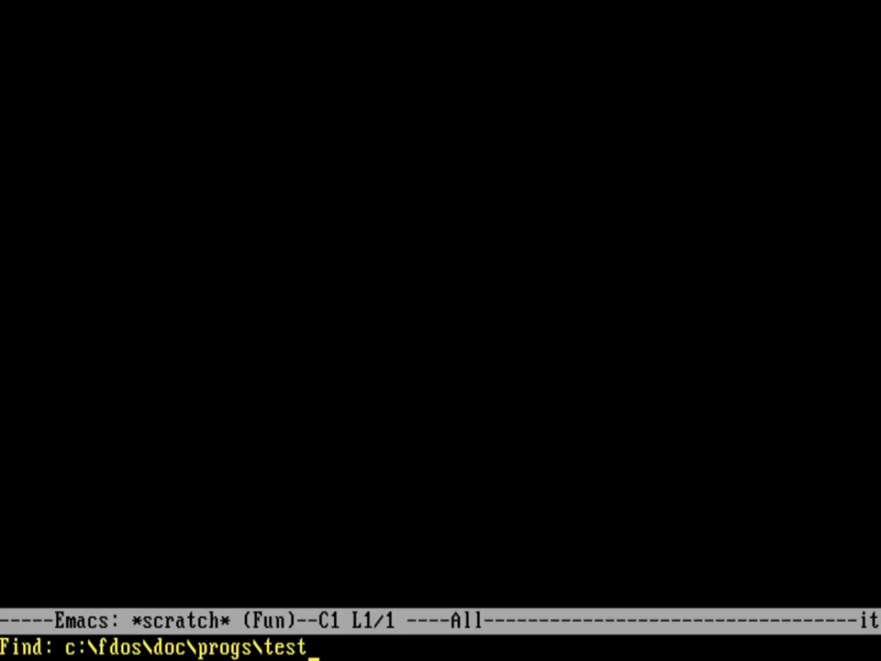
key("Return")
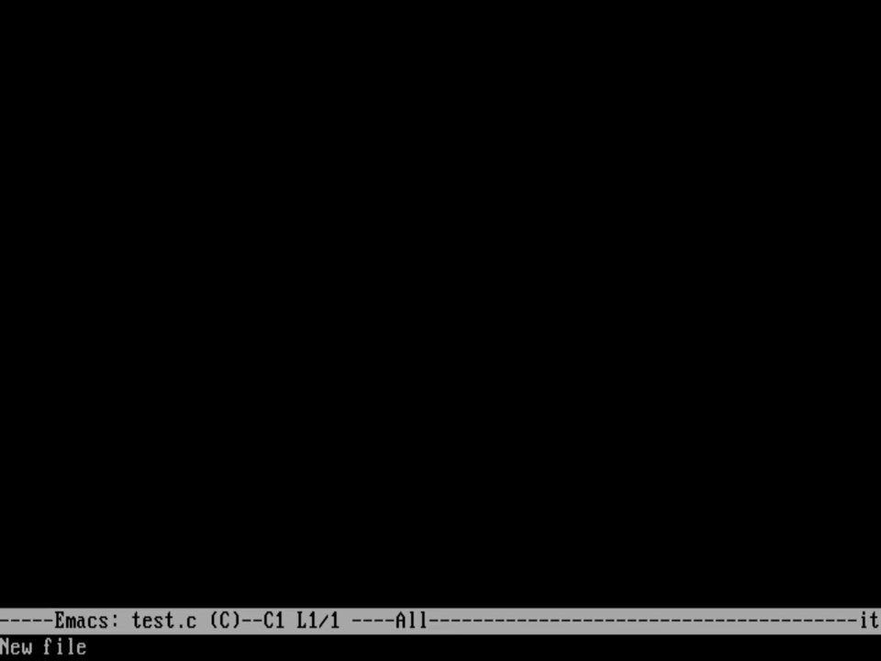
Write #include <stdio.h> and the main (int argc, char **argv) header.
type("#i")
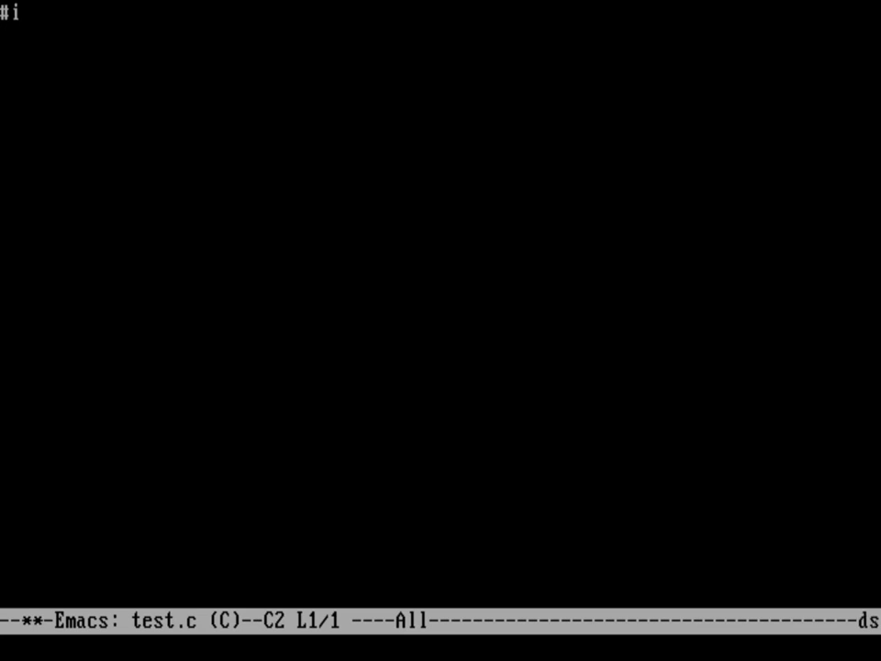
type("nclude <stdio.h>")
left_click(441, 66)
type("int")
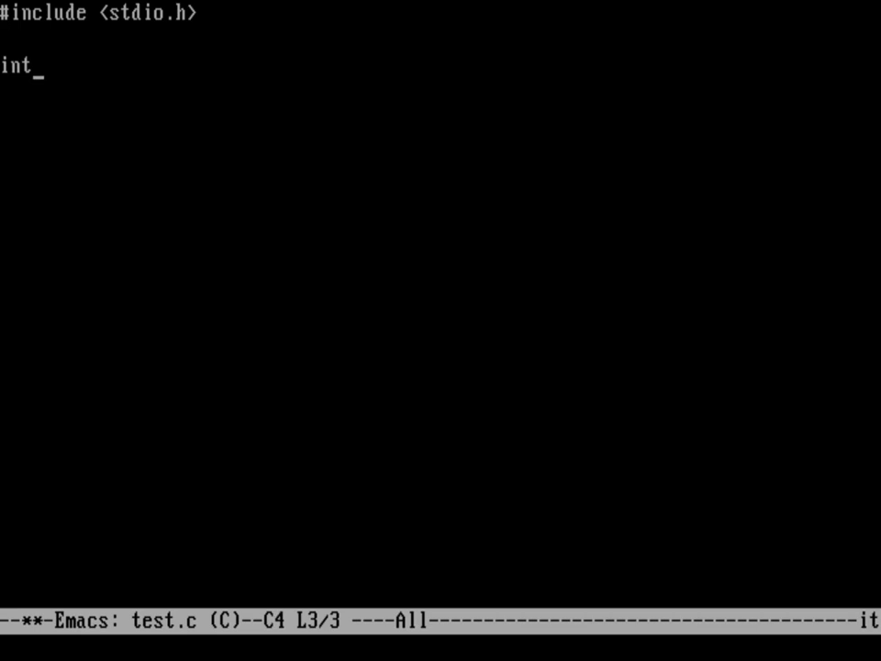
type("main (int argc, char **")
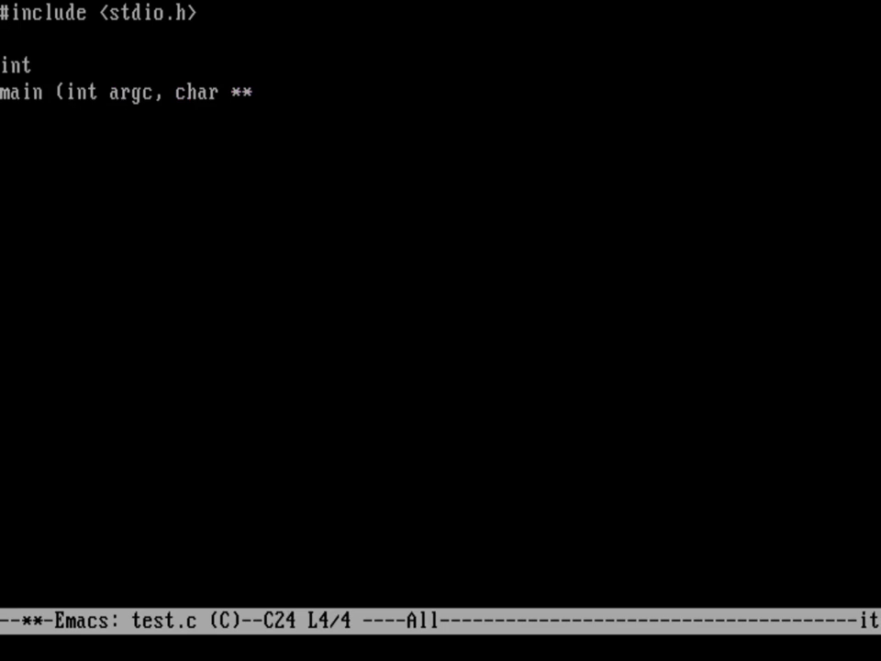
type("argv)")
type("{")
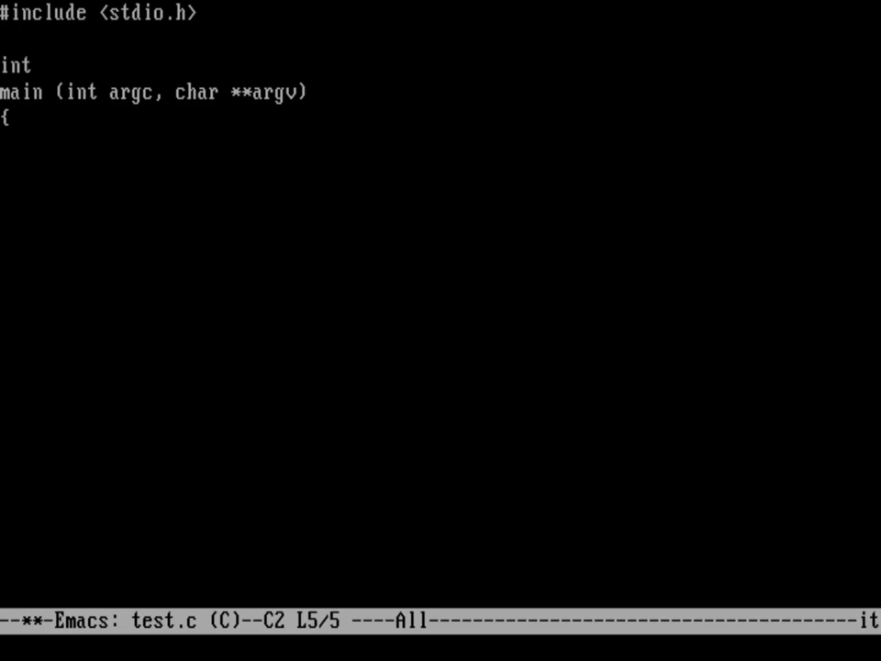
Add the closing brace of main and begin the int declarations inside it.
type("}")
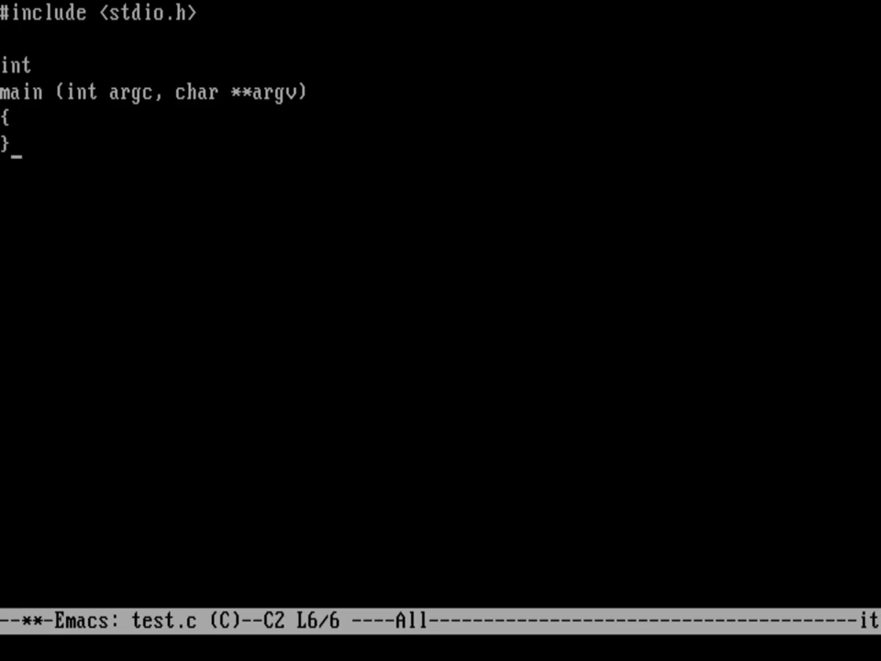
type("int f;")
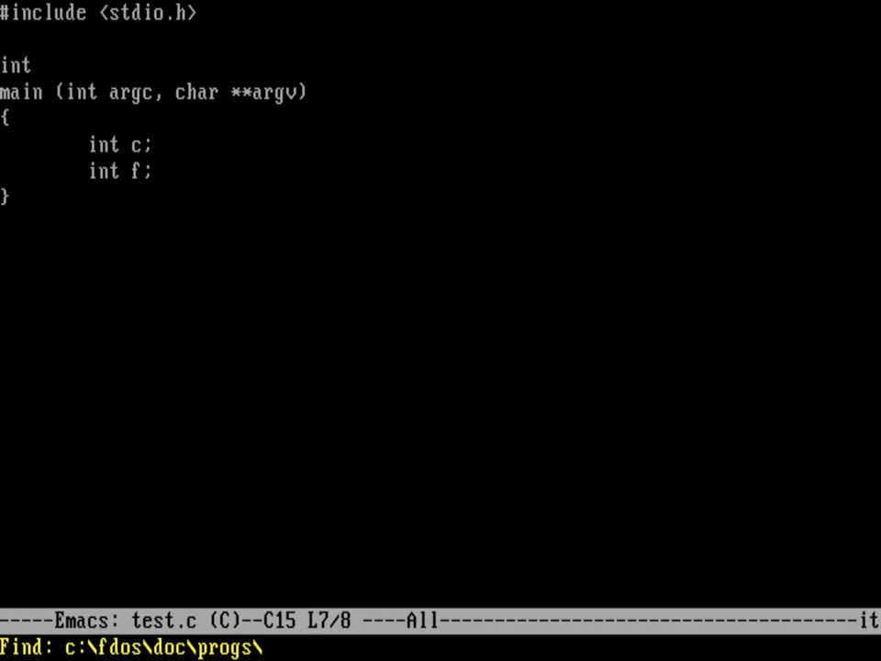
Open a new Fortran file ctof.f, loading Fortran mode.
type("ctof.f")
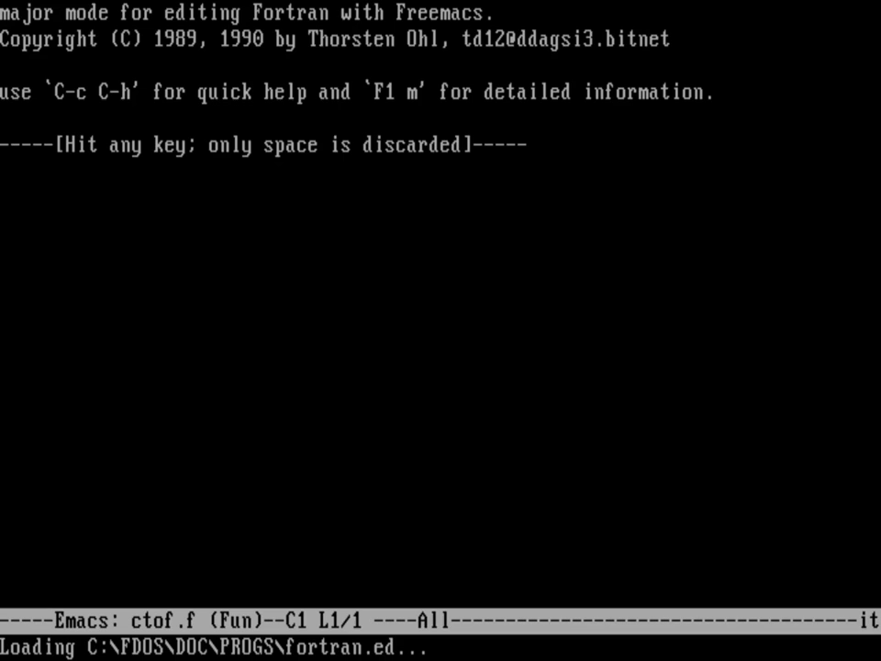
Start ctof.f with PROGRAM CTOF and the comment line C THIS IS A COMMENT.
key("space")
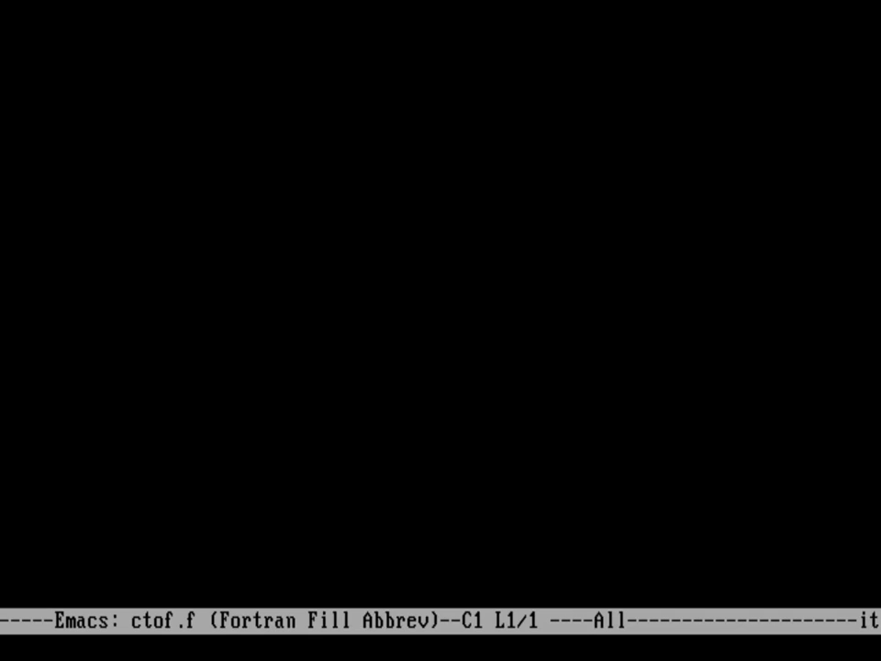
type("......")
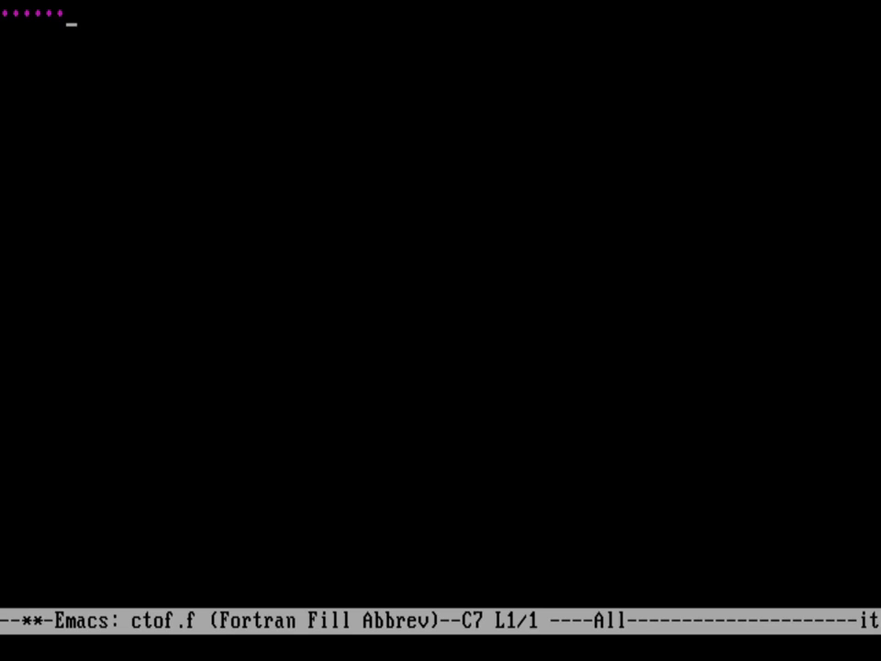
type("PROGRAM CTOF")
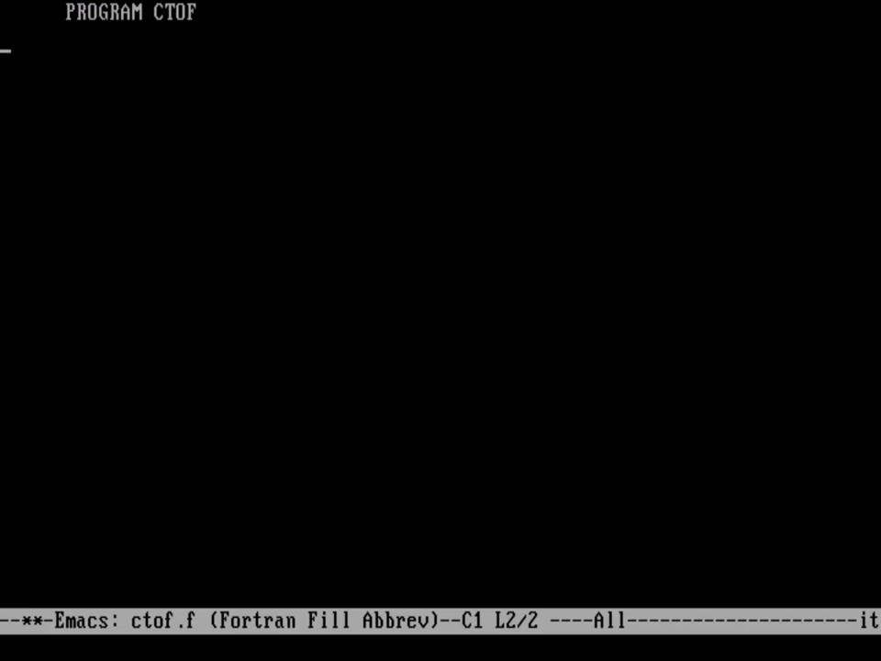
type("C THIS IS A COMMENT")
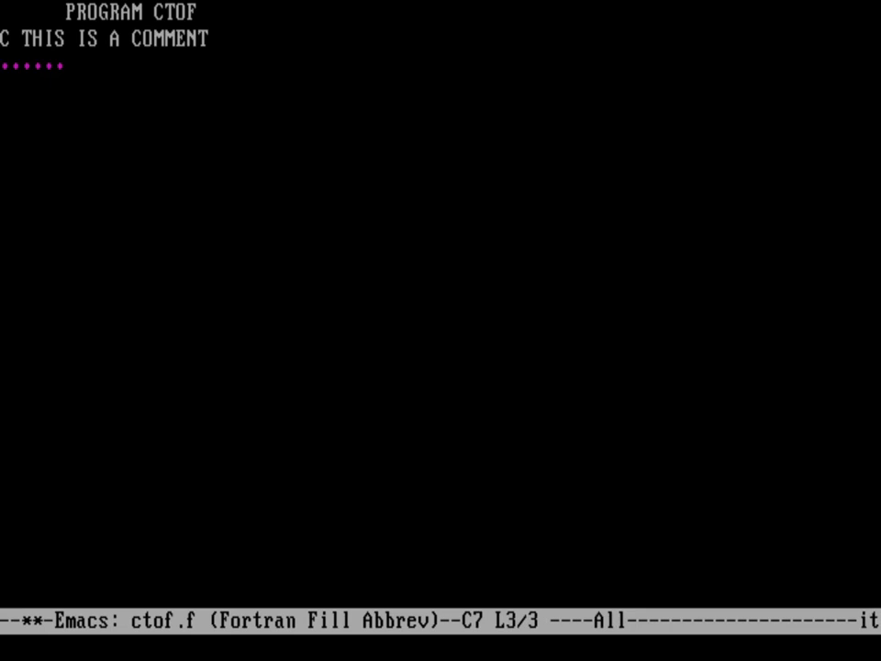
Add PRINT prompts 'CONVERT C TO F' and 'ENTER TEMP IN C', read C, and begin F =.
type("PRINT *, 'CONVERT C TO F'")
type("PRINT *, 'ENTER TEMP I")
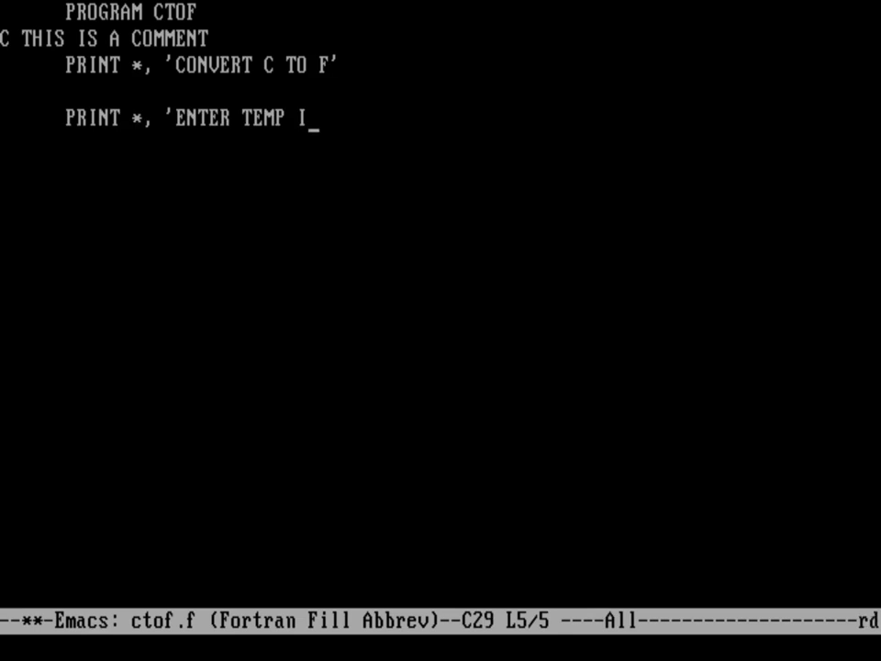
type("N C'")
type("READ *, C")
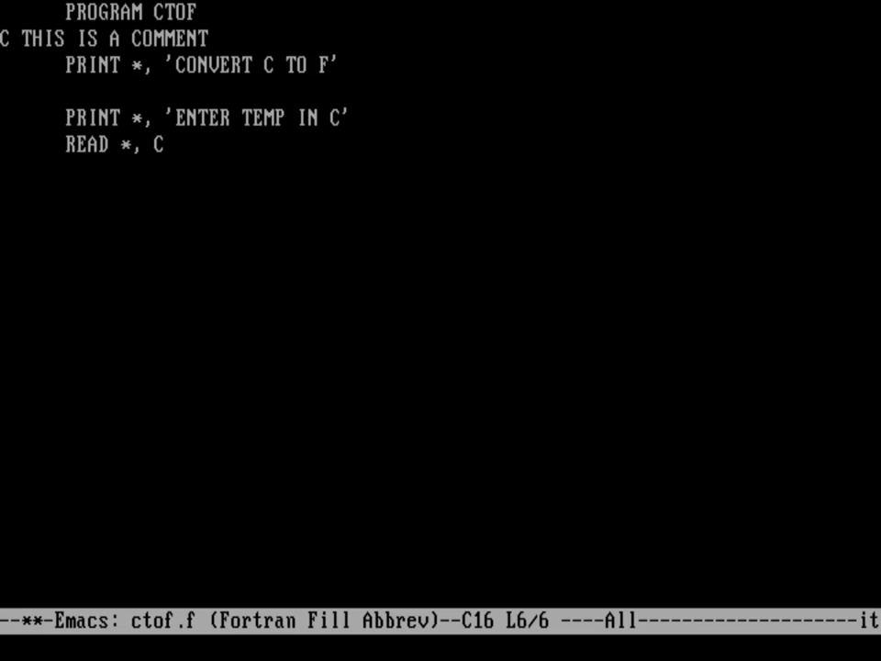
type("F =")
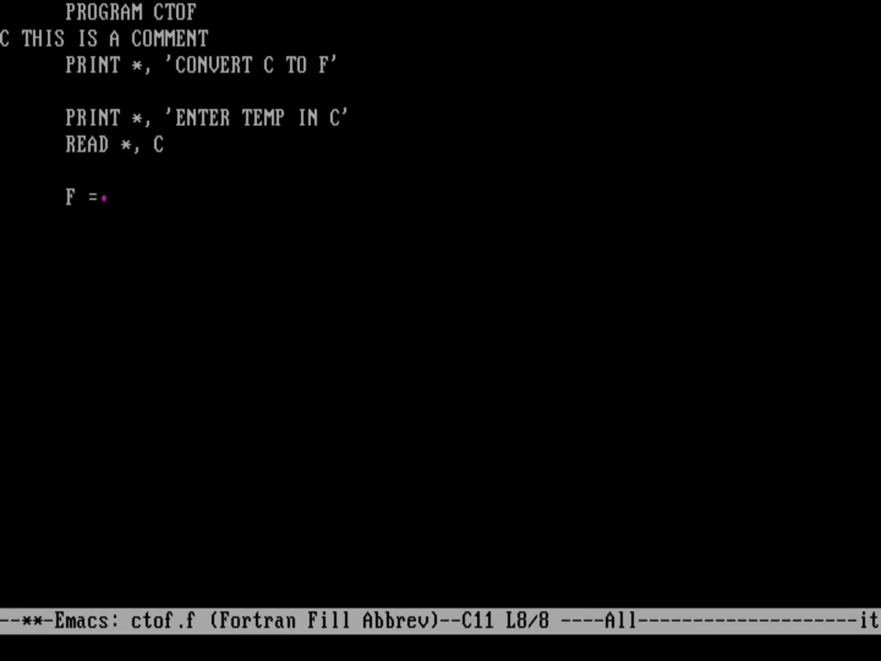
Complete the conversion formula F = C * 9. / 5. + 32.0.
type("C * 9. / 5. + 32.")
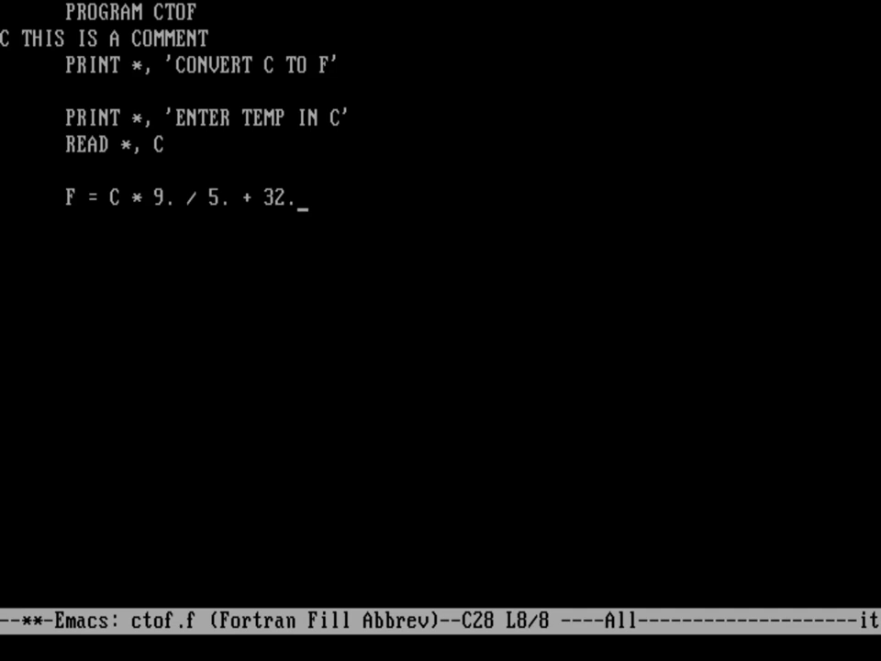
type("0")
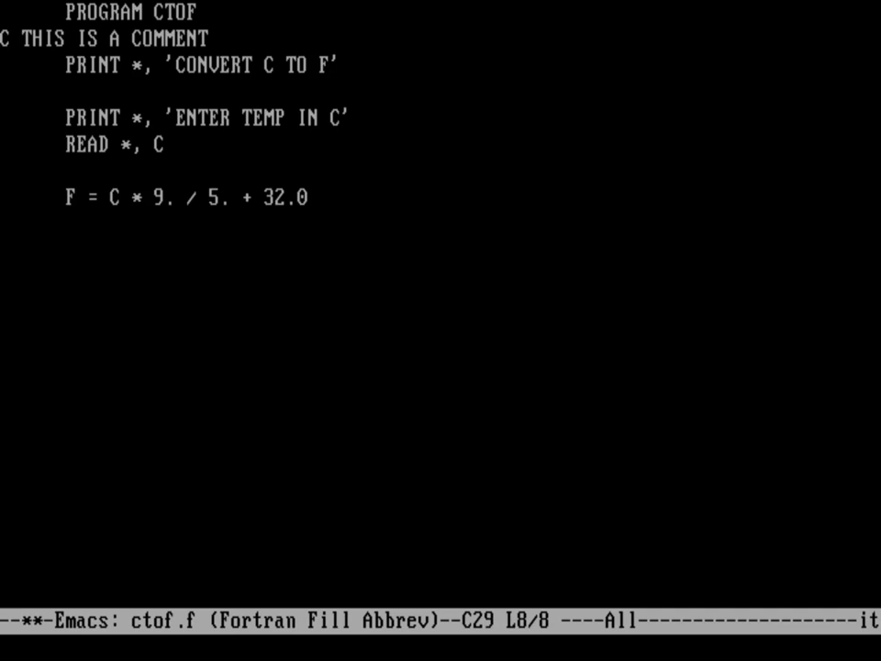
Add PRINT *, 'TEMP IN F' and PRINT *, F to output the result.
type("PRINT *, TEMP")
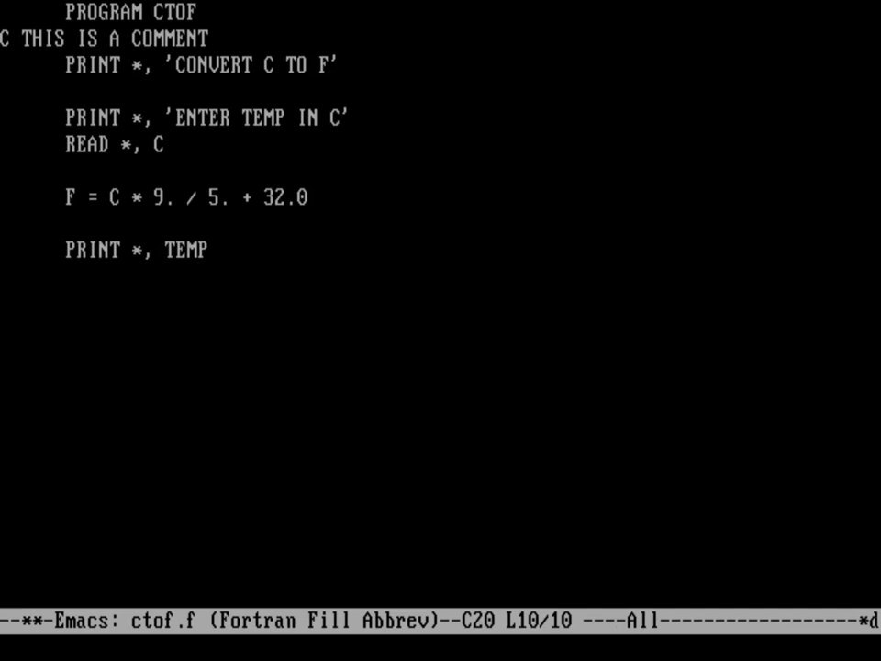
type("'TEMP IN F'")
type("PRINT *,")
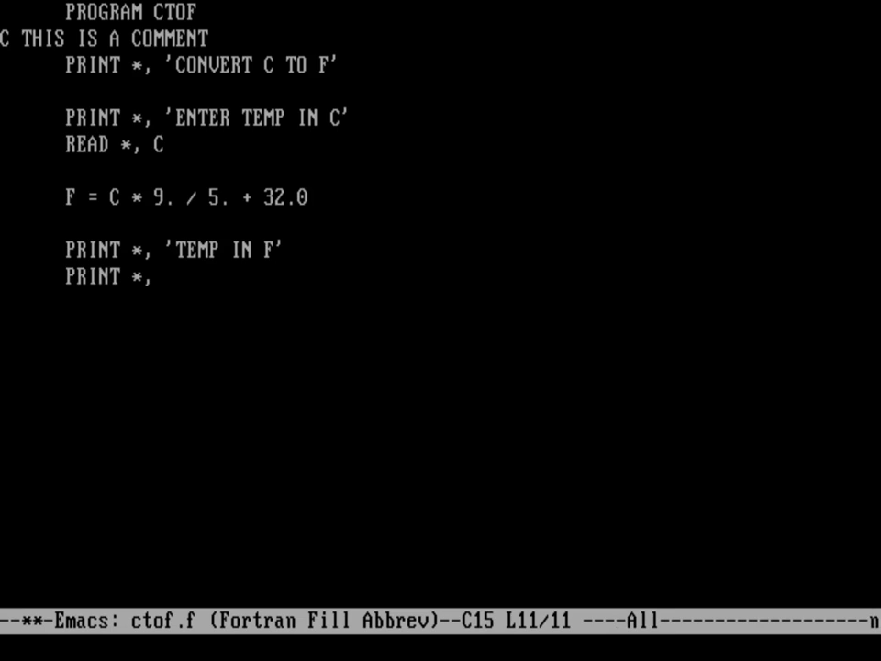
type("F")
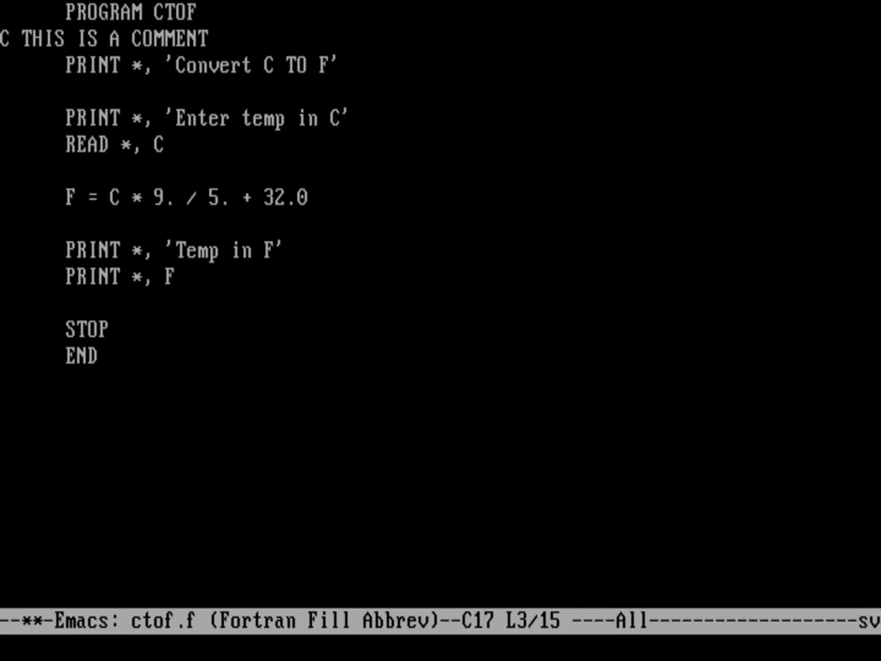
Rewrite the first prompt string as 'Convert C to F' in mixed case.
type("to")
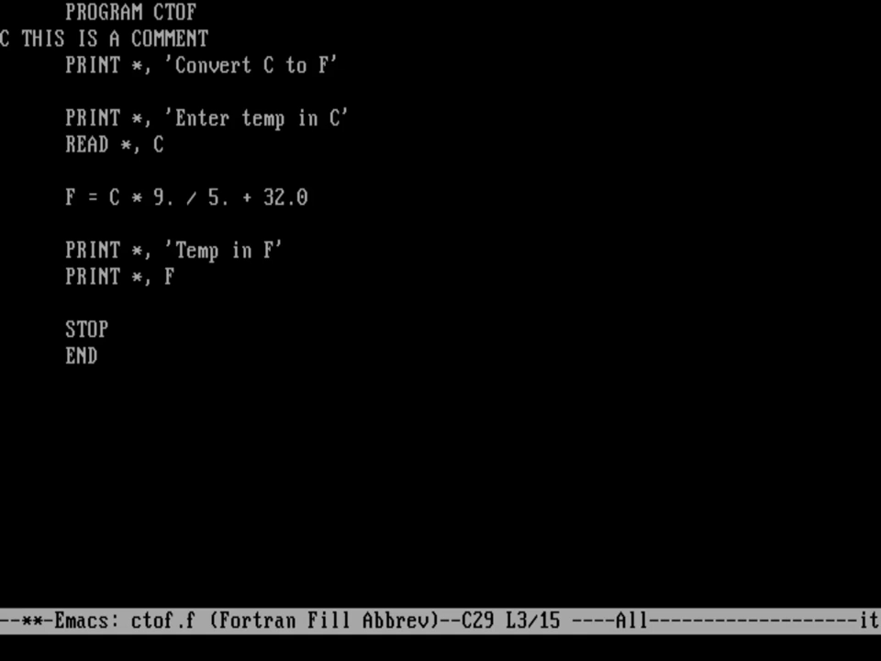